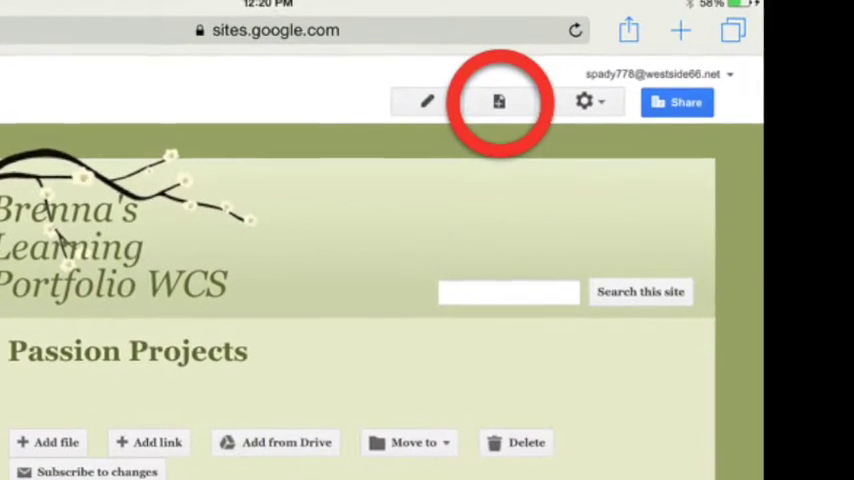
# Open the Create a page form for Brenna's Learning Portfolio WCS
pyautogui.click(498, 101)
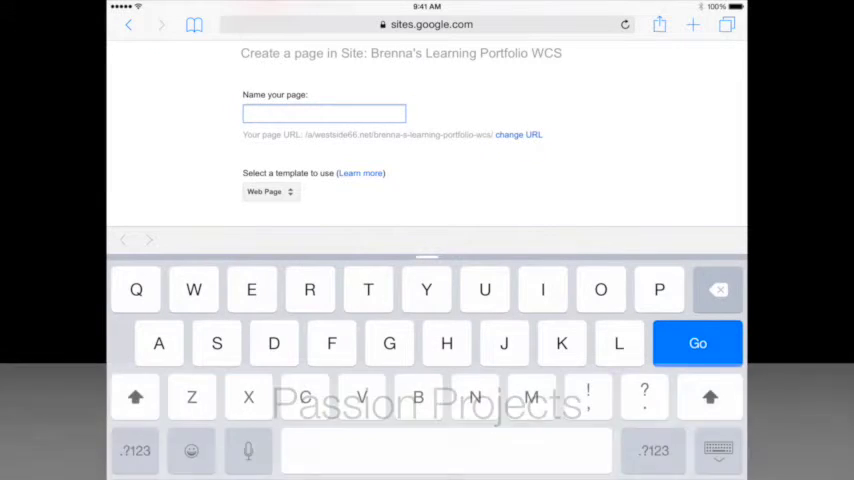
# Create a top-level Web Page named 'My Learner Profile'
pyautogui.write('My Learner Profile')
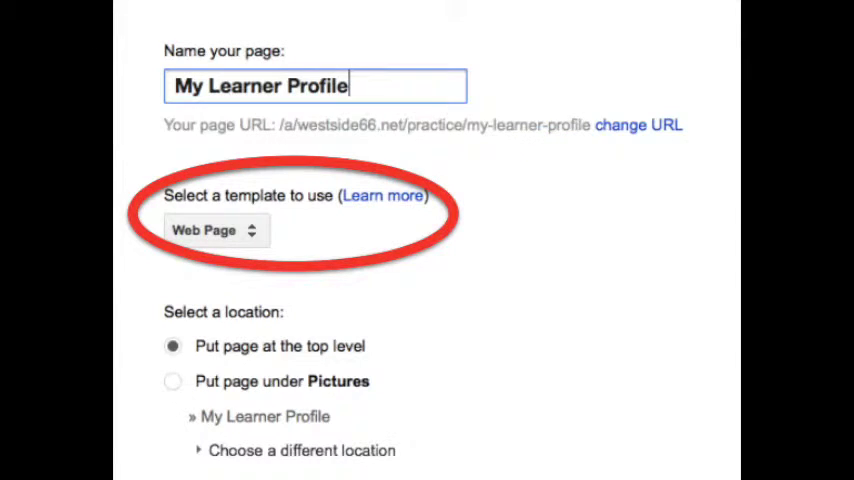
pyautogui.click(213, 230)
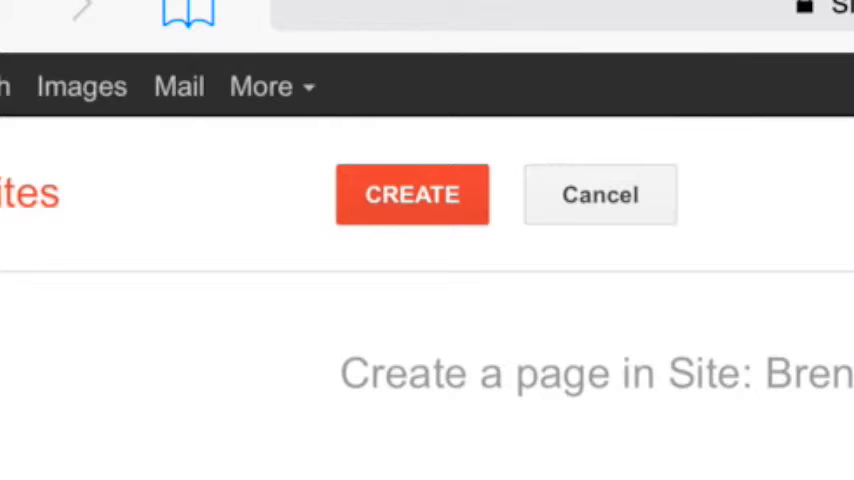
pyautogui.click(412, 194)
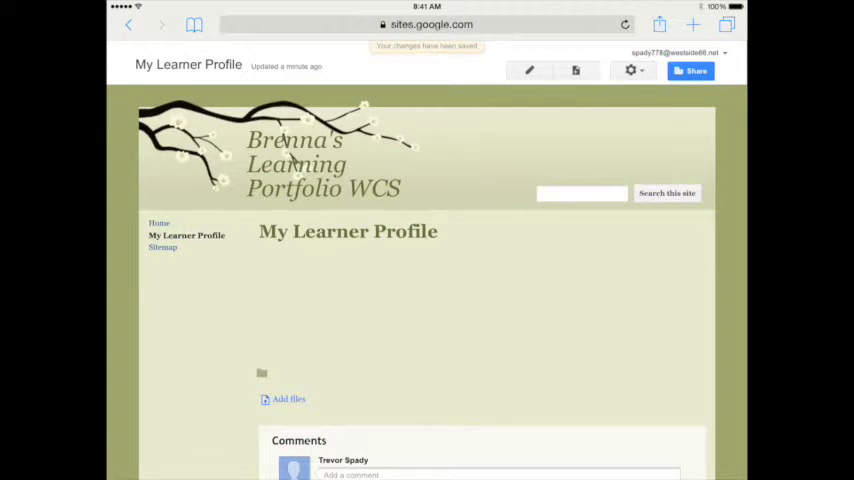
pyautogui.click(625, 24)
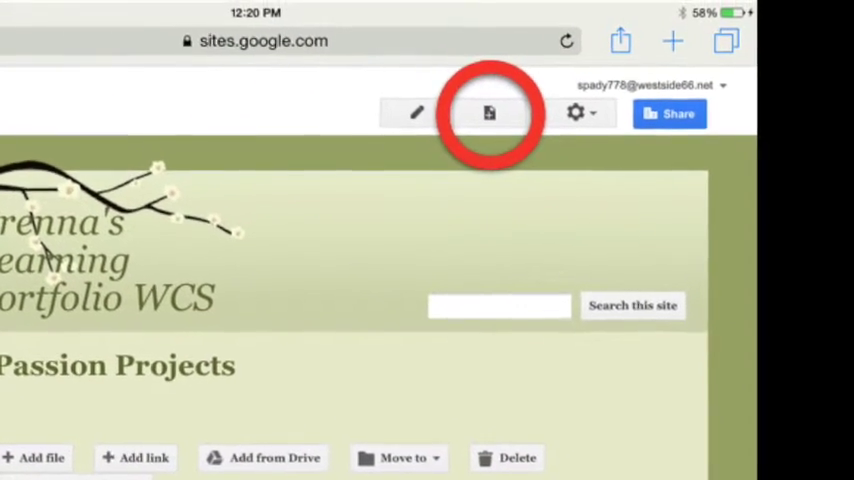
# Start a new page for the My Reading Log list
pyautogui.click(489, 112)
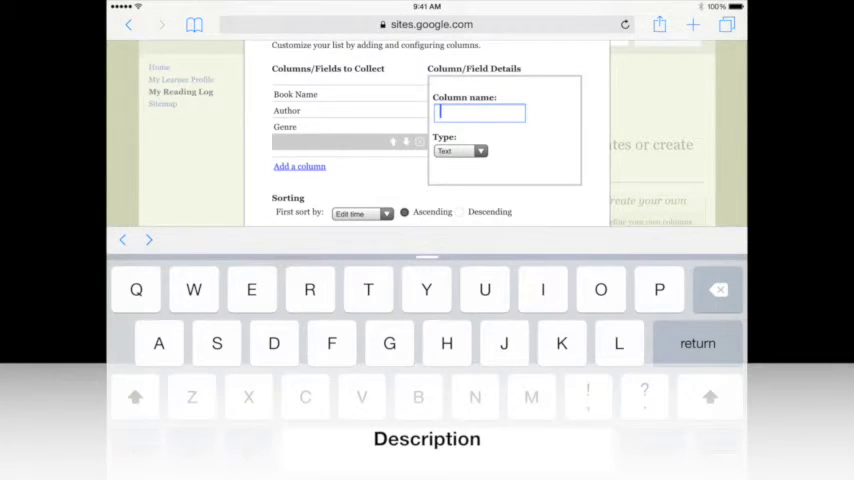
# Name the new Reading Log column 'Summary'
pyautogui.write('Summ')
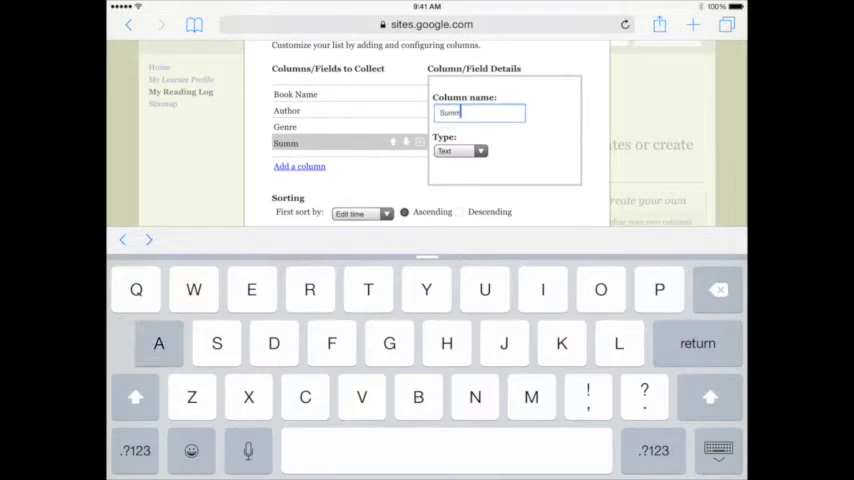
pyautogui.write('ary')
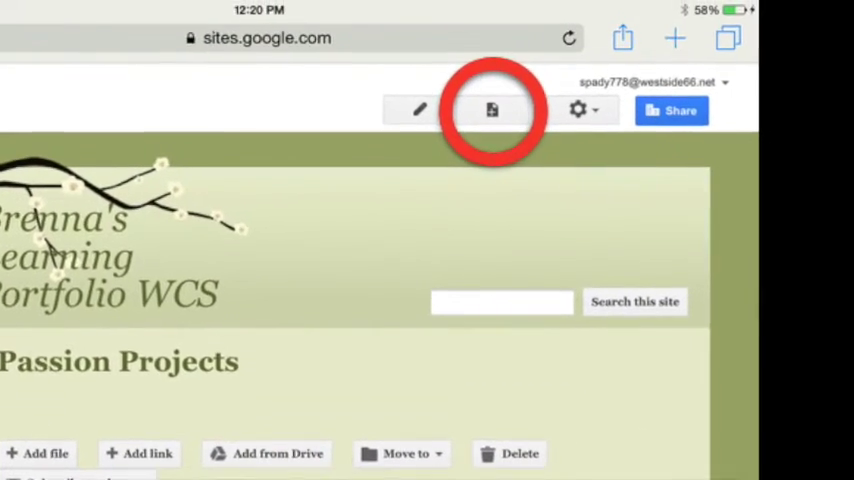
# Create a top-level File Cabinet page named 'Passion Projects'
pyautogui.click(491, 110)
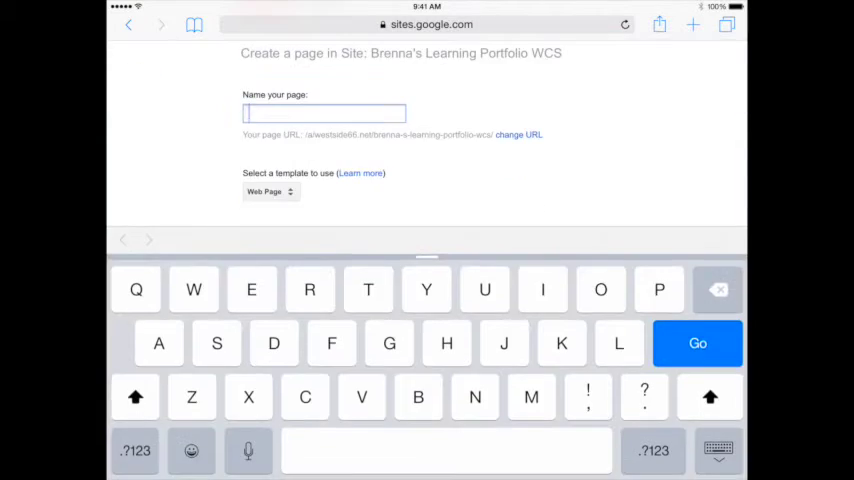
pyautogui.write('Passion Projects')
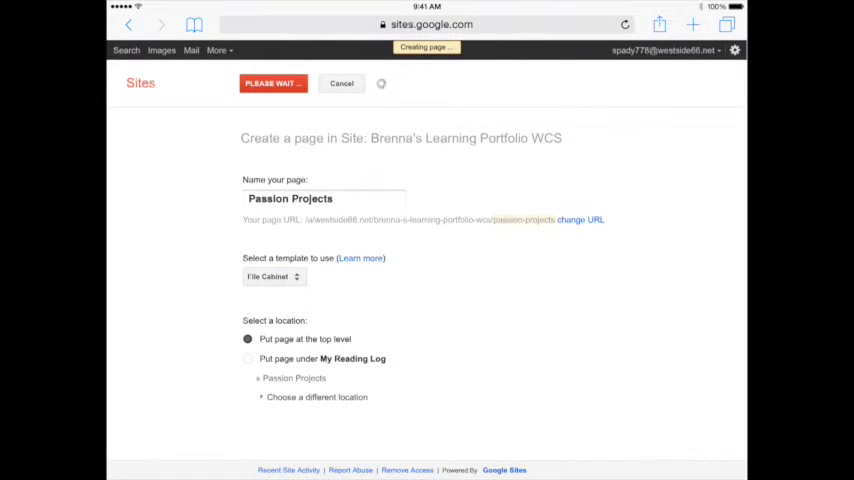
pyautogui.click(272, 83)
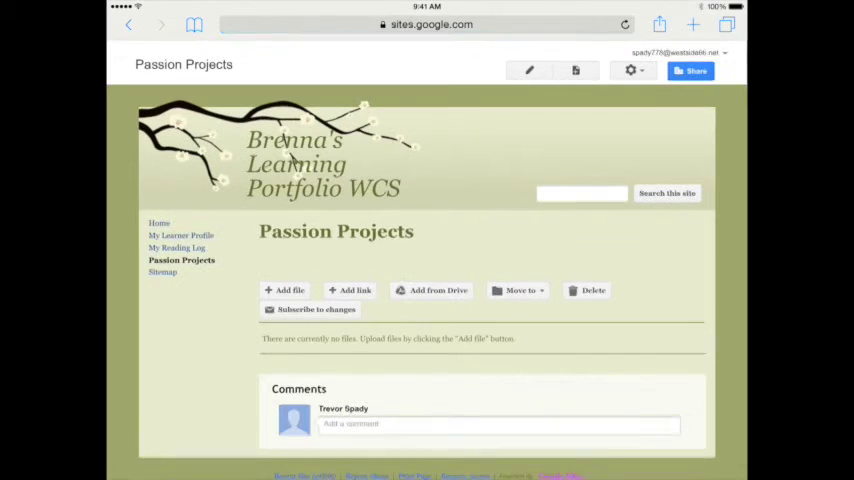